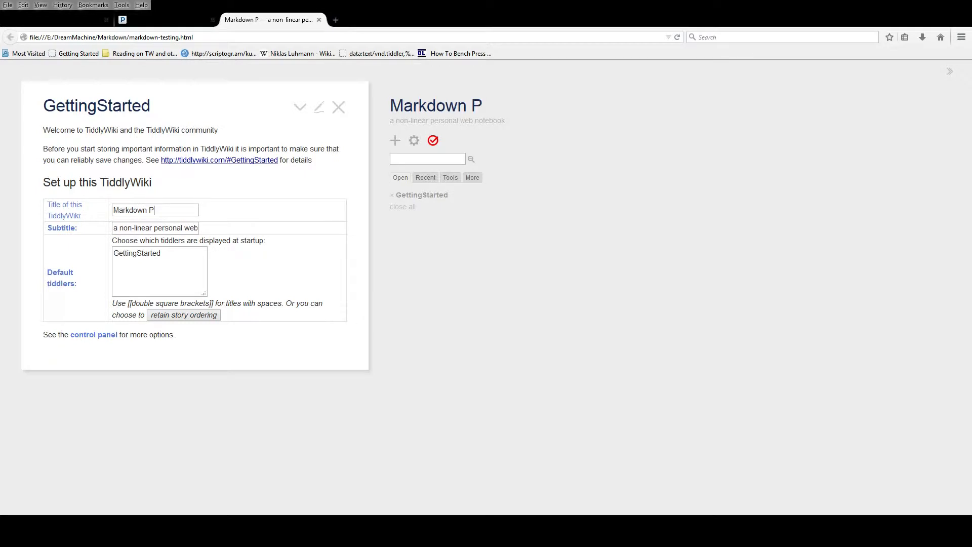
In the GettingStarted table, title the wiki 'Markdown Plug In' with subtitle 'Manually add Markdown Plugin'.
{"action": "type", "text": "lug In"}
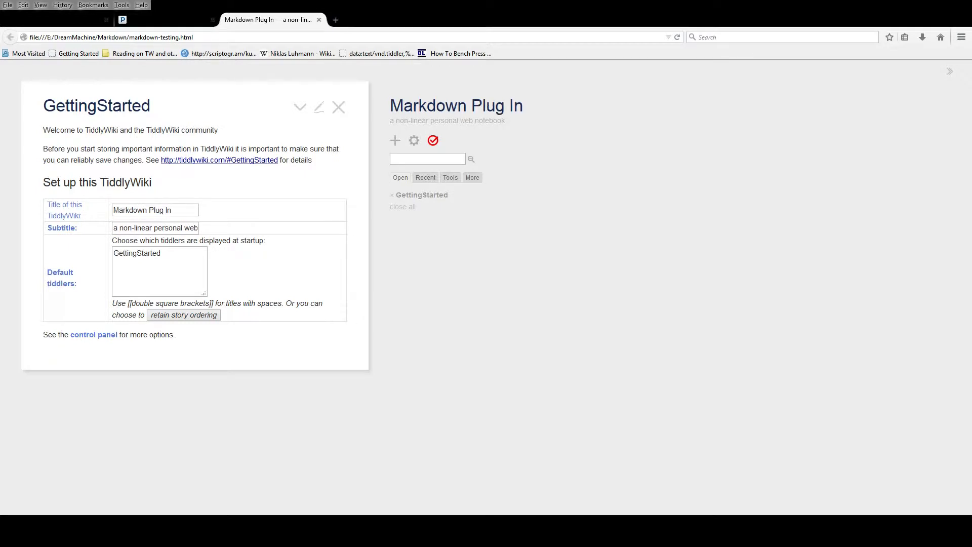
{"action": "triple_click", "coordinate": [155, 228]}
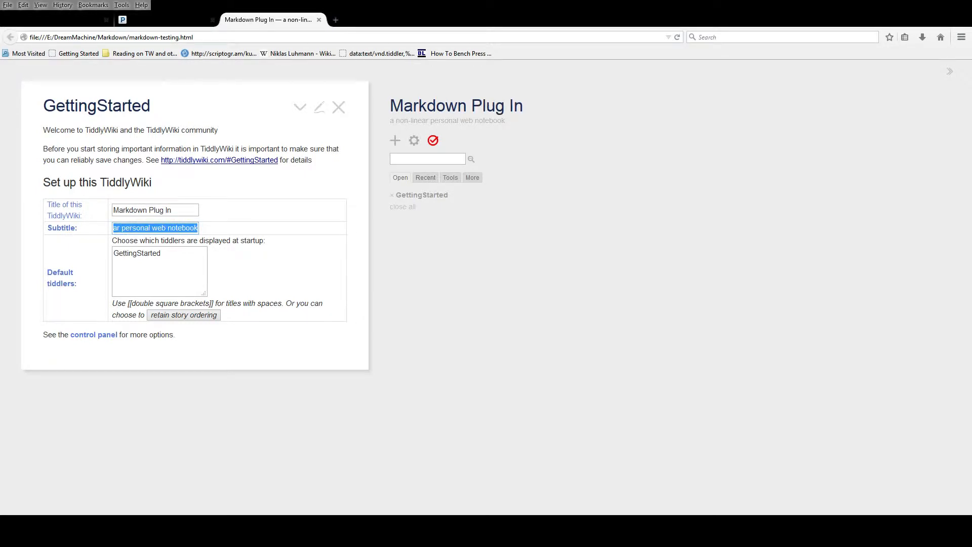
{"action": "type", "text": "Manually"}
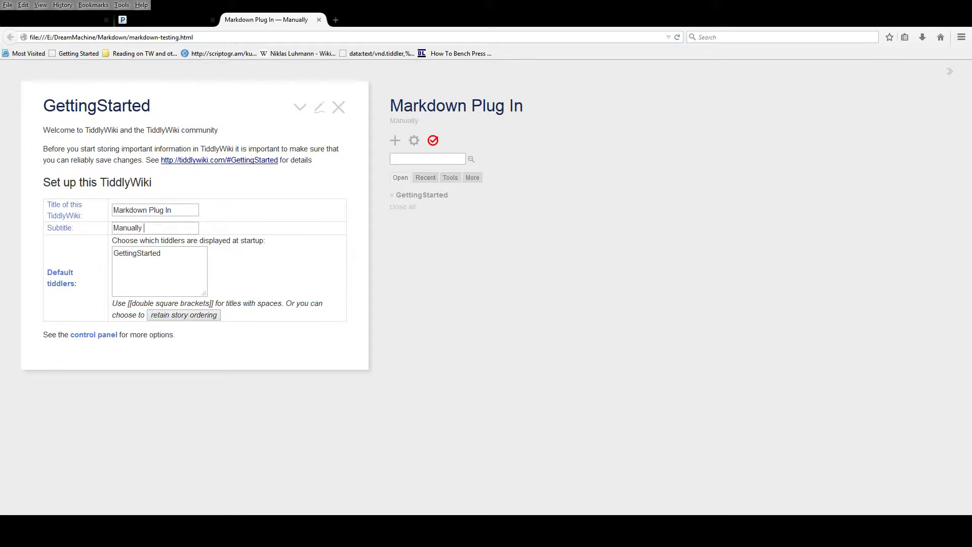
{"action": "type", "text": "add Ma"}
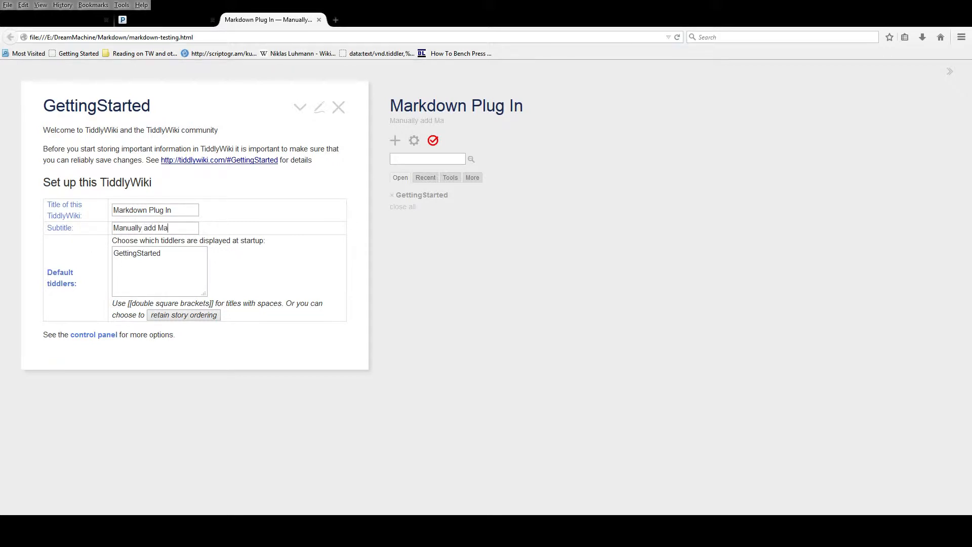
{"action": "type", "text": "rkdown Plugin"}
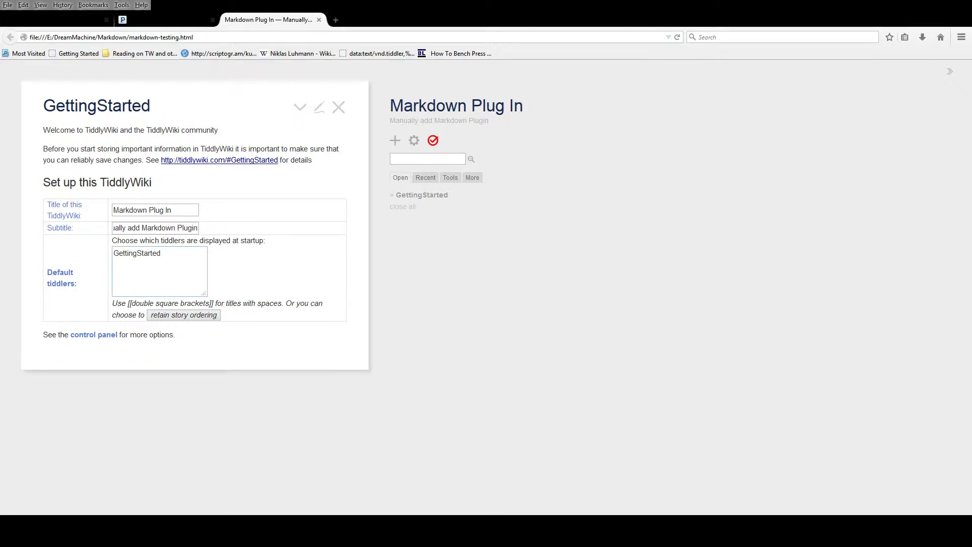
Set Default tiddlers to [[Must Add Plug In and Set Type]] [[Markdown Test]] using the Recent titles.
{"action": "left_click", "coordinate": [425, 178]}
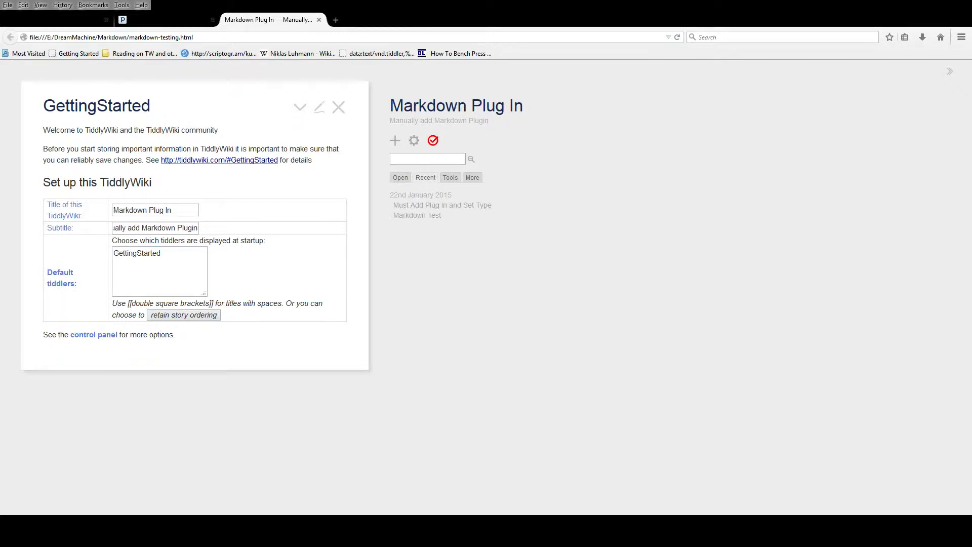
{"action": "mouse_move", "coordinate": [442, 205]}
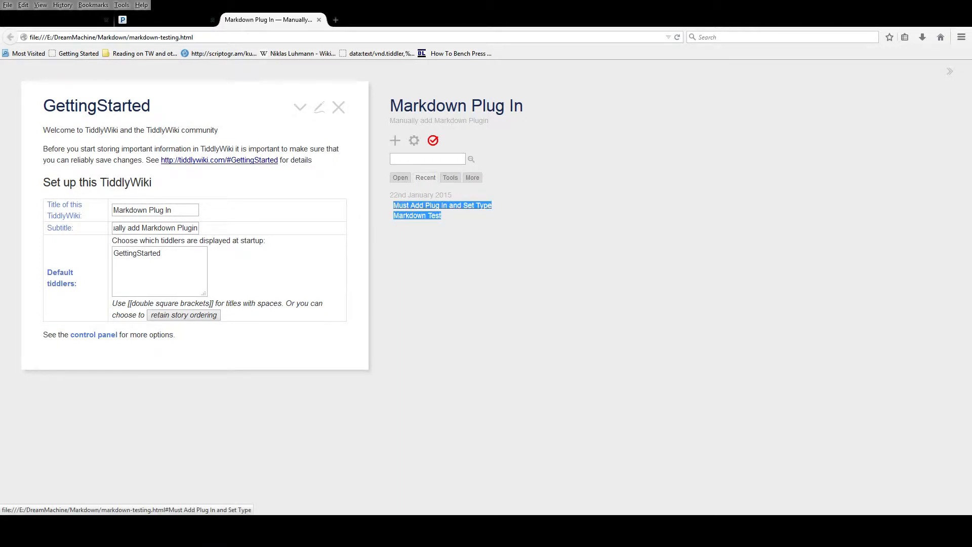
{"action": "double_click", "coordinate": [136, 253]}
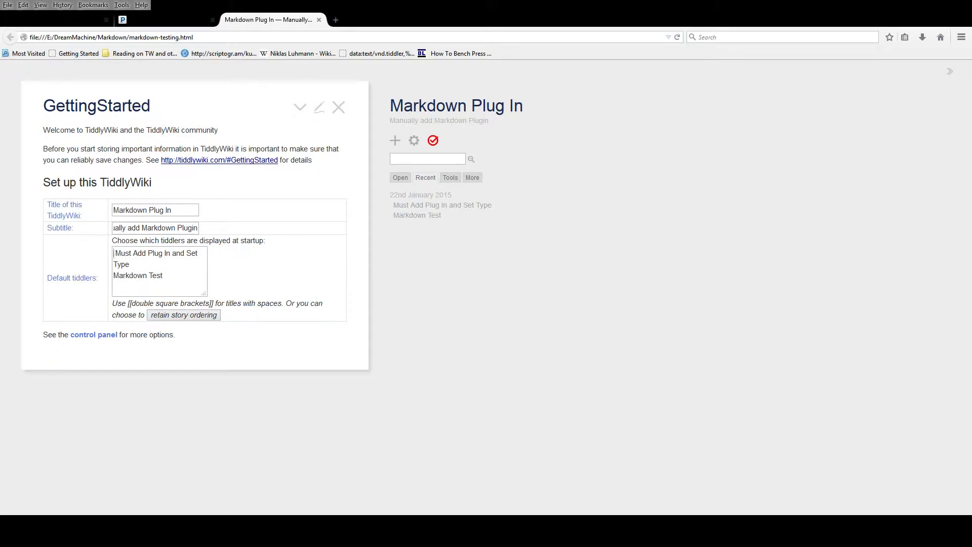
{"action": "type", "text": "[["}
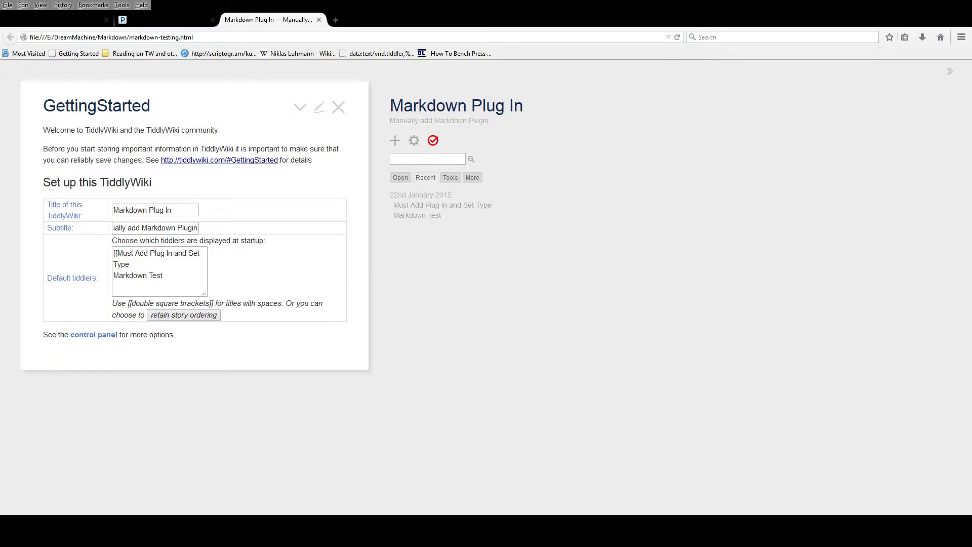
{"action": "left_click", "coordinate": [130, 264]}
{"action": "type", "text": "[["}
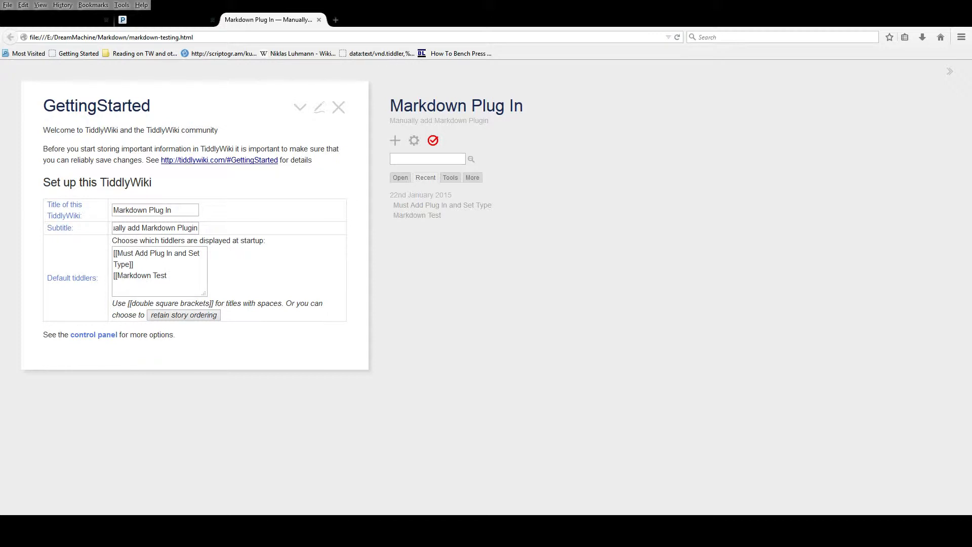
{"action": "type", "text": "]]"}
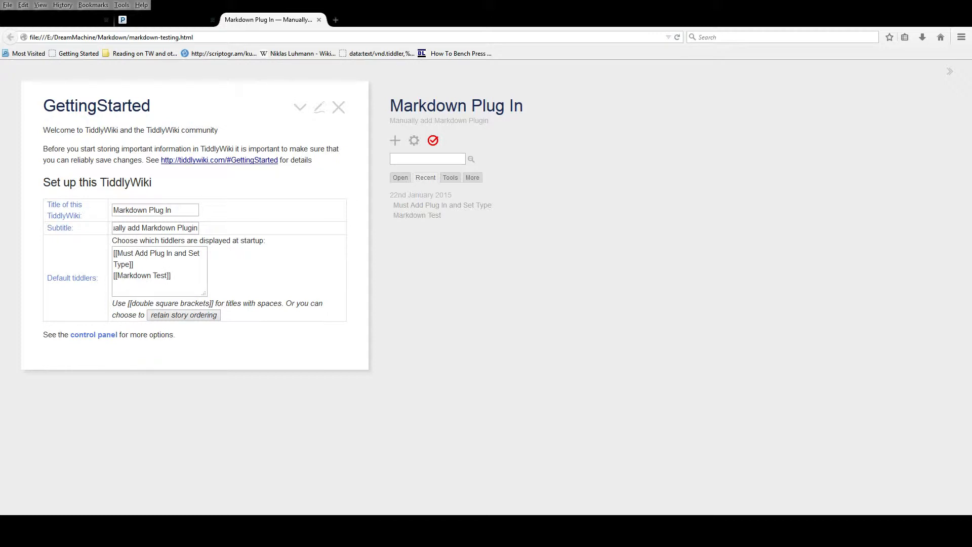
{"action": "left_click", "coordinate": [433, 140]}
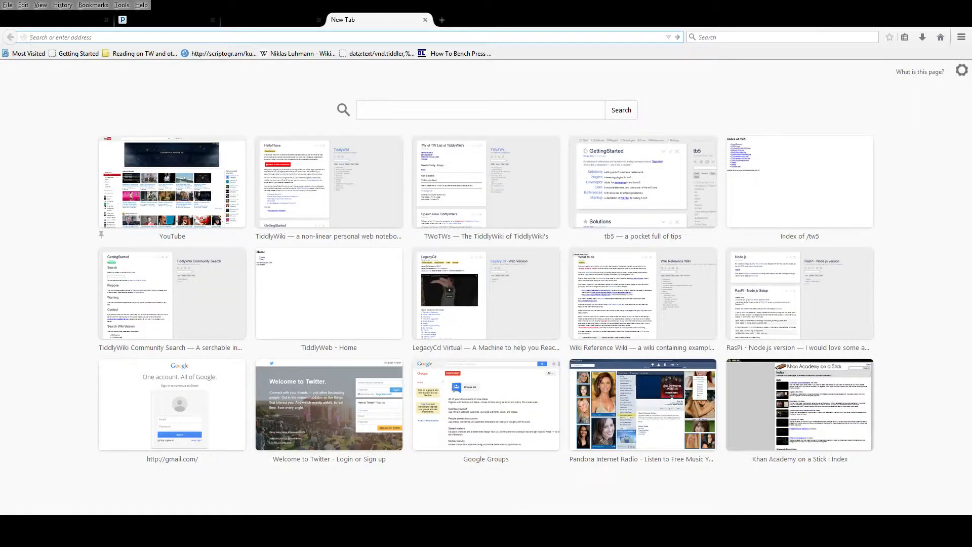
Go to tiddlywiki.com and open the Markdown plugin demo result.
{"action": "type", "text": "tiddlywiki.com/"}
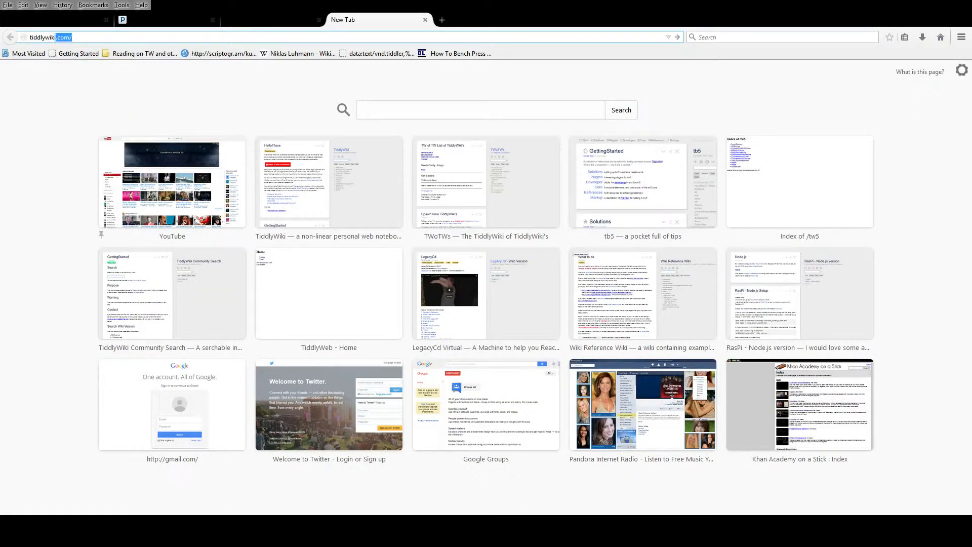
{"action": "key", "text": "Return"}
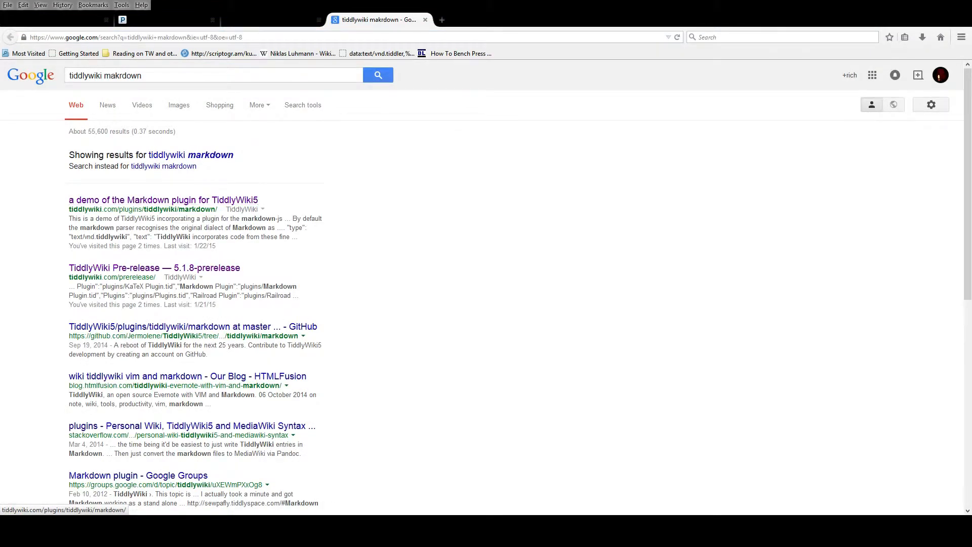
{"action": "left_click", "coordinate": [163, 200]}
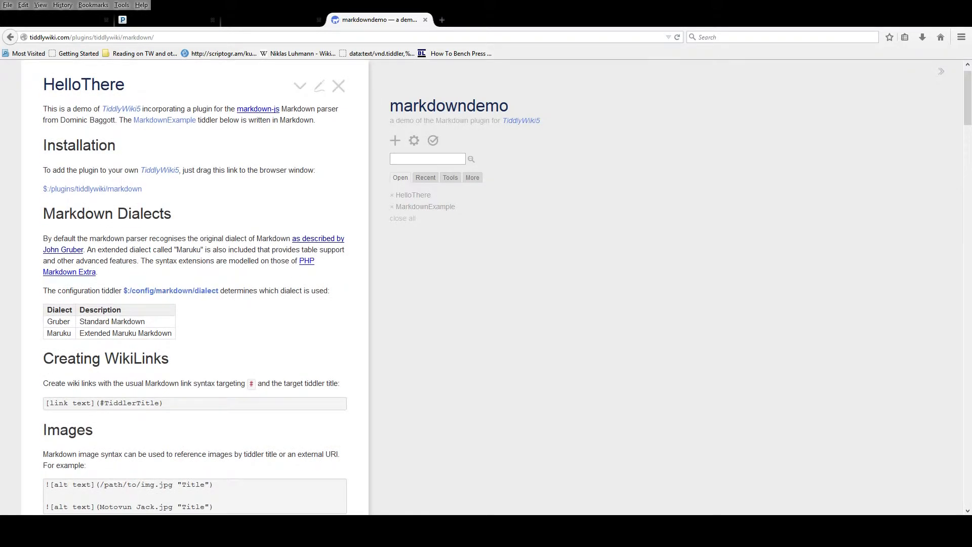
{"action": "mouse_move", "coordinate": [91, 188]}
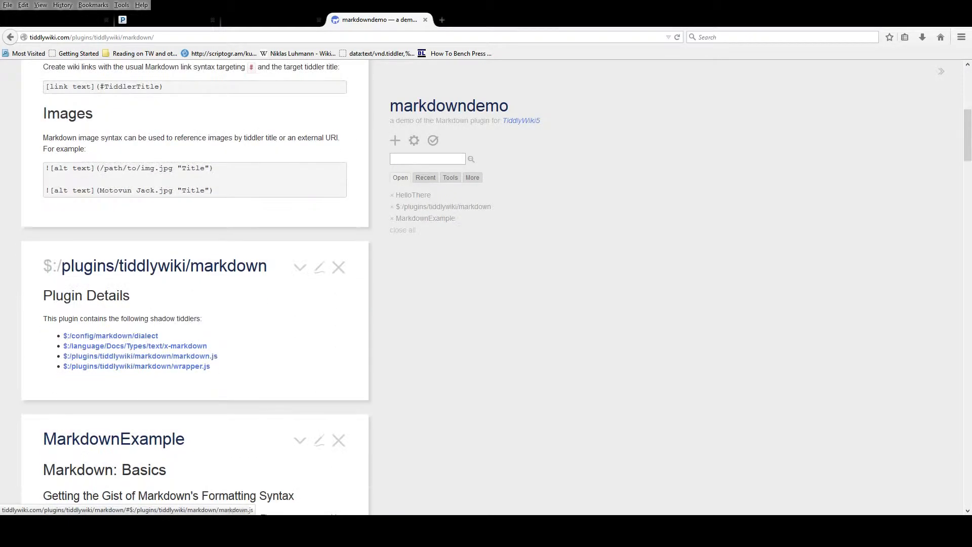
Select the $:/plugins/tiddlywiki/markdown title on the demo site, then return to the local wiki.
{"action": "double_click", "coordinate": [155, 266]}
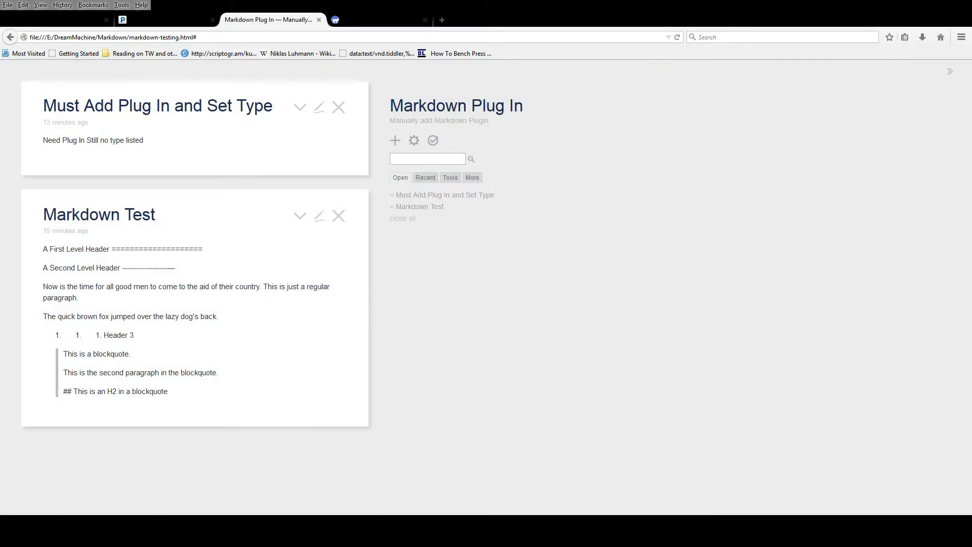
Create a new tiddler titled $:/plugins/tiddlywiki/markdown in the local wiki.
{"action": "left_click", "coordinate": [394, 140]}
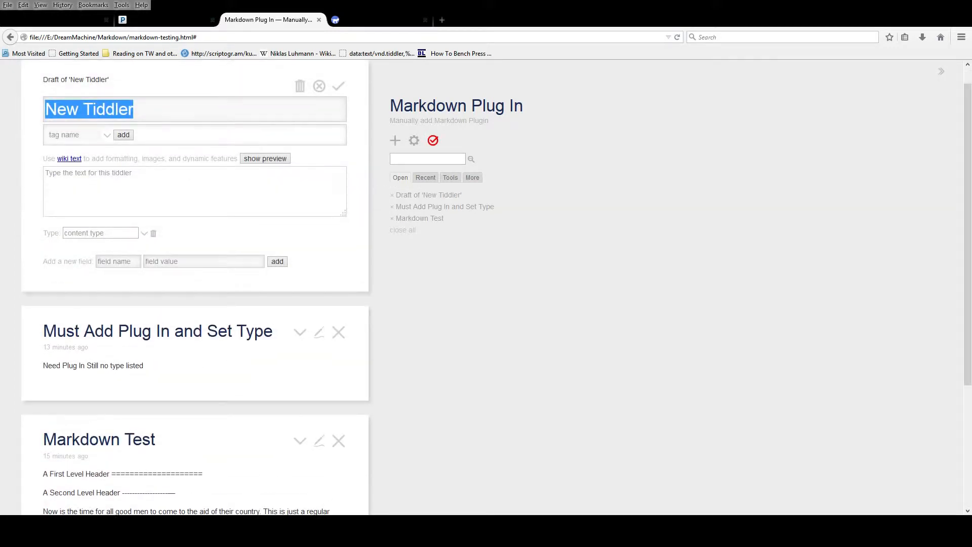
{"action": "type", "text": "$:/plugins/tiddlywiki/markdown"}
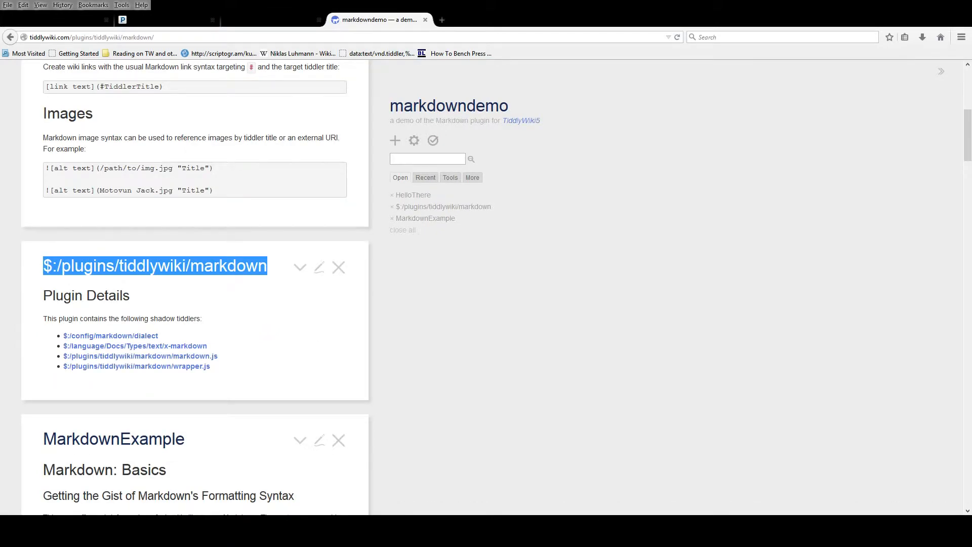
Edit the demo $:/plugins/tiddlywiki/markdown tiddler and copy all of its JSON text.
{"action": "left_click", "coordinate": [319, 266]}
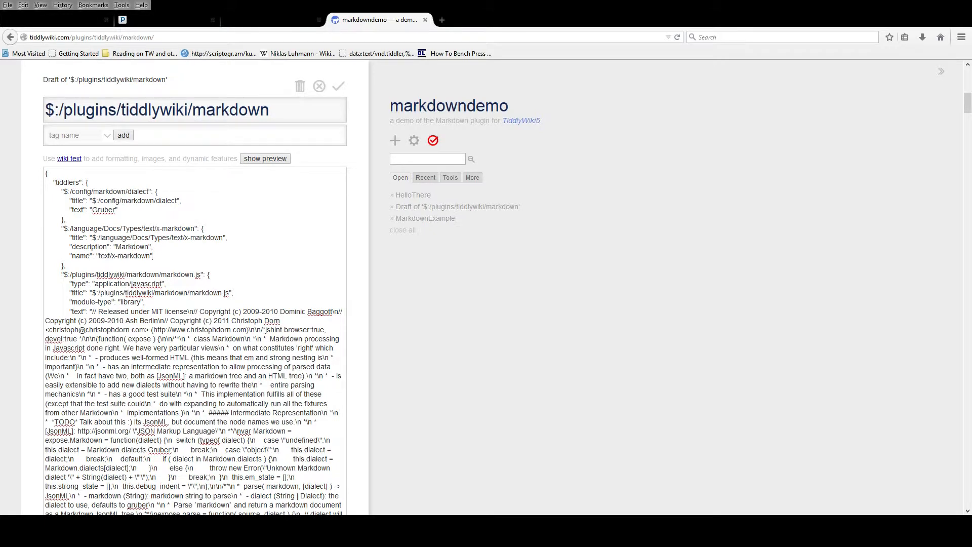
{"action": "key", "text": "ctrl+a"}
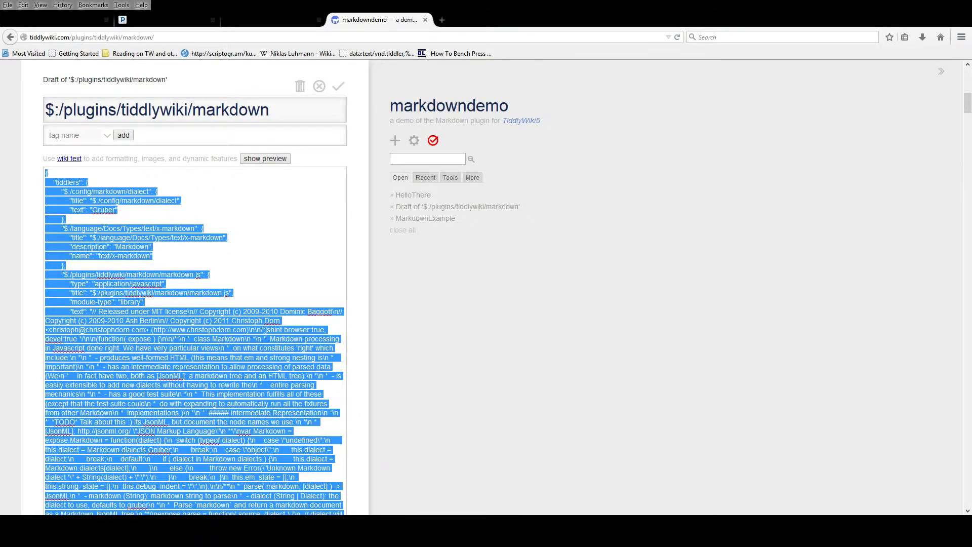
{"action": "left_click", "coordinate": [267, 19]}
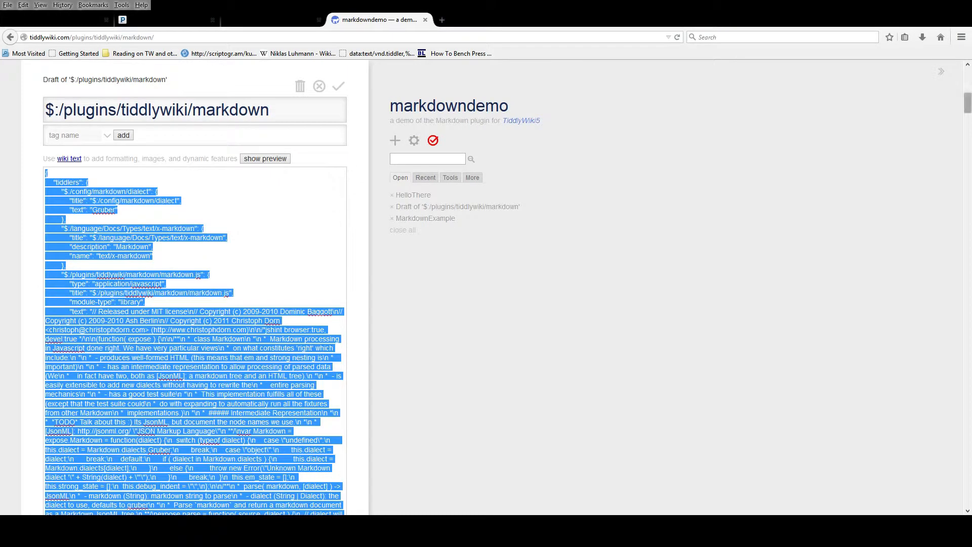
{"action": "scroll", "scroll_direction": "down", "scroll_amount": 3}
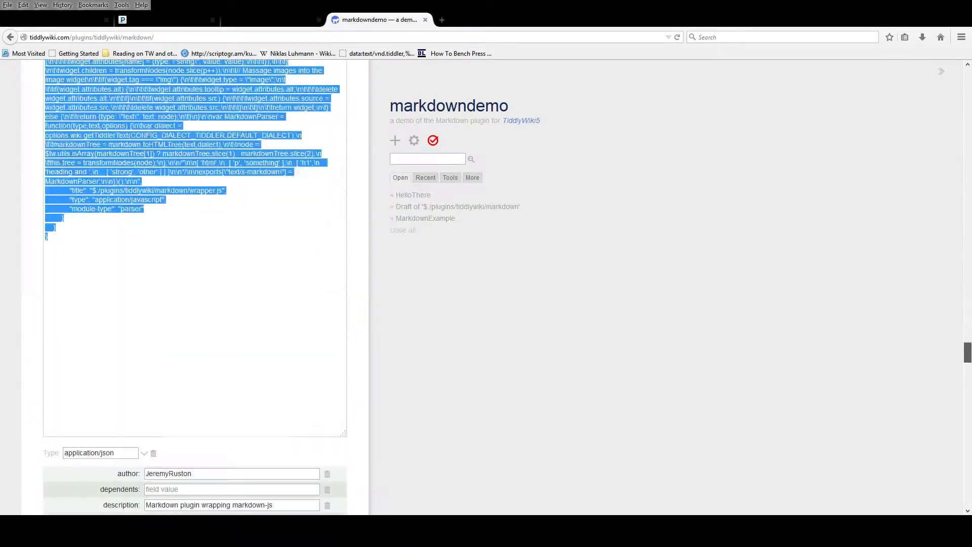
{"action": "scroll", "scroll_direction": "down", "scroll_amount": 3}
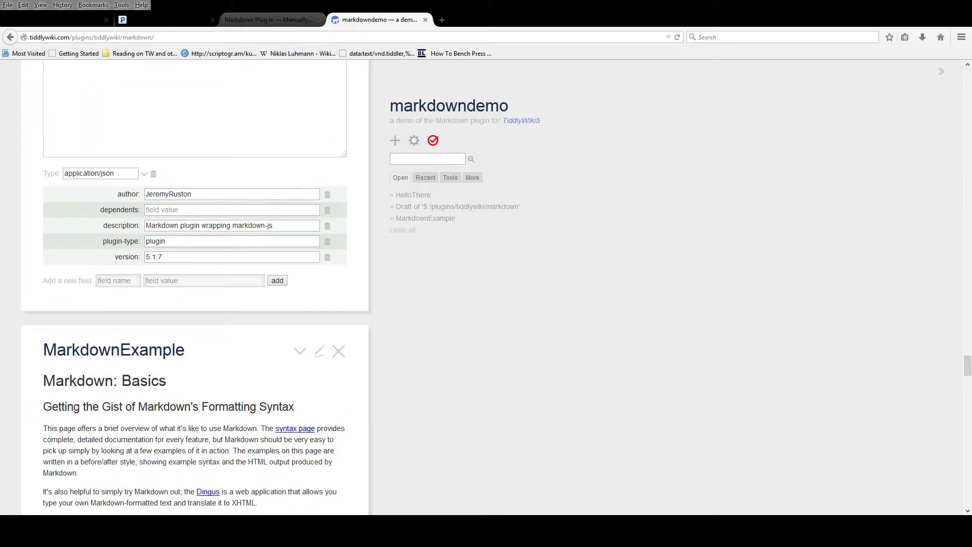
Set the local plugin draft's type to application/json.
{"action": "left_click", "coordinate": [270, 19]}
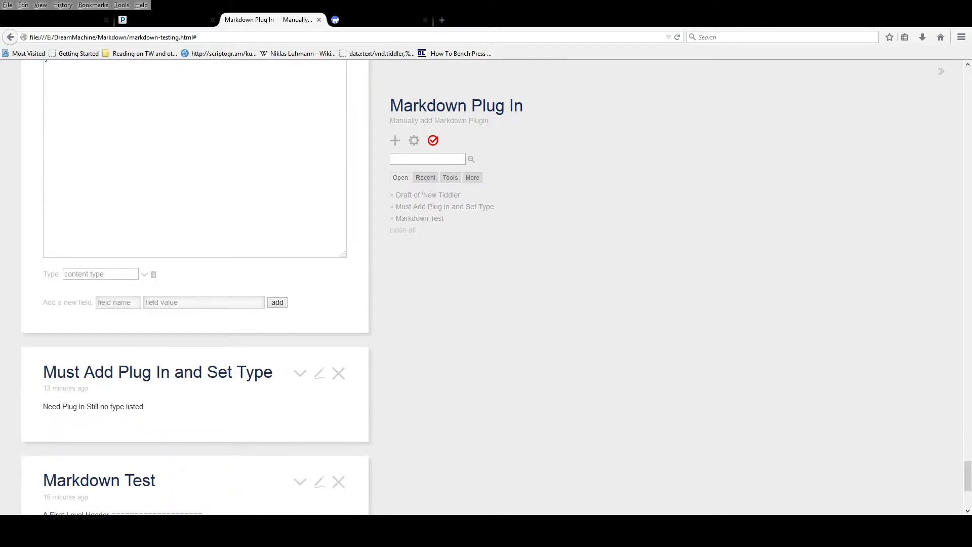
{"action": "left_click", "coordinate": [143, 274]}
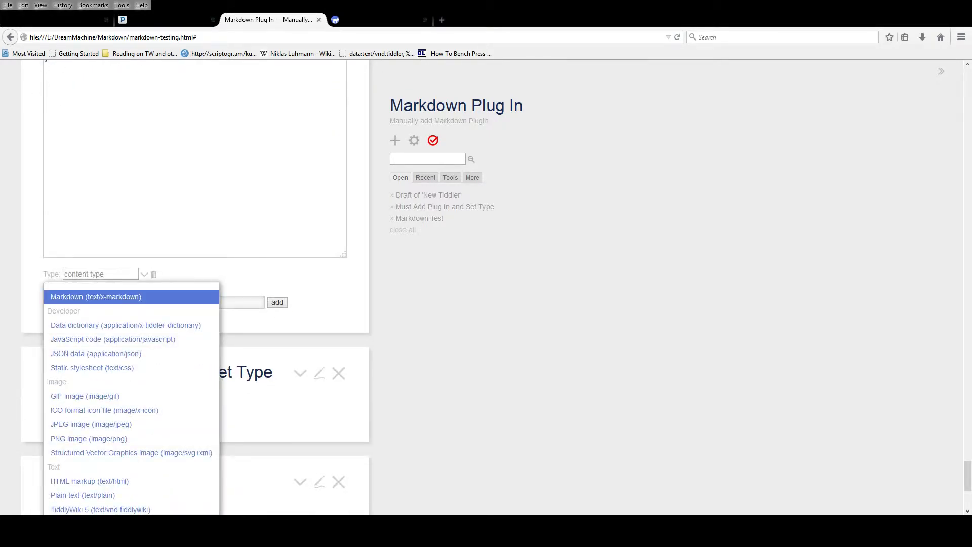
{"action": "left_click", "coordinate": [95, 353]}
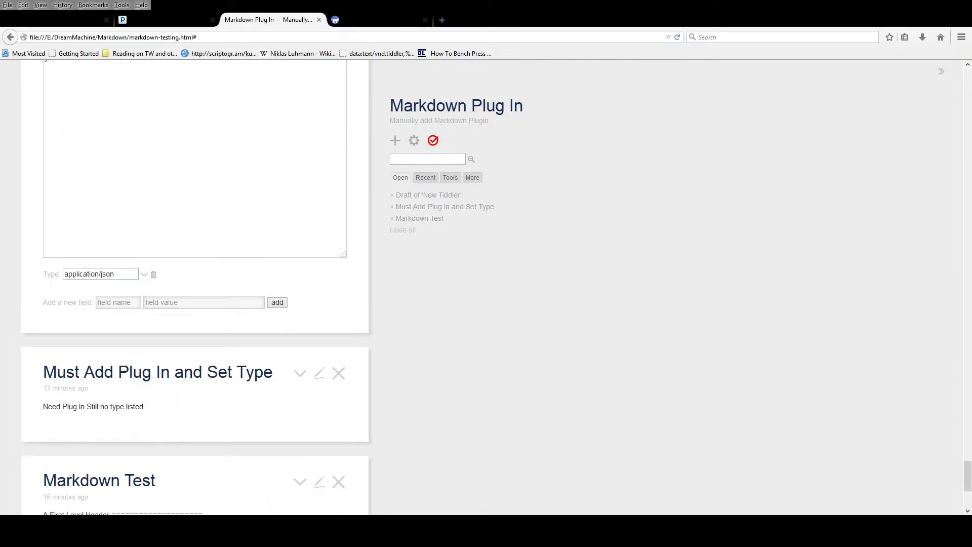
Add author JeremyRuston and description 'Markdown plugin wrapping markdown-js' fields to the draft.
{"action": "type", "text": "author"}
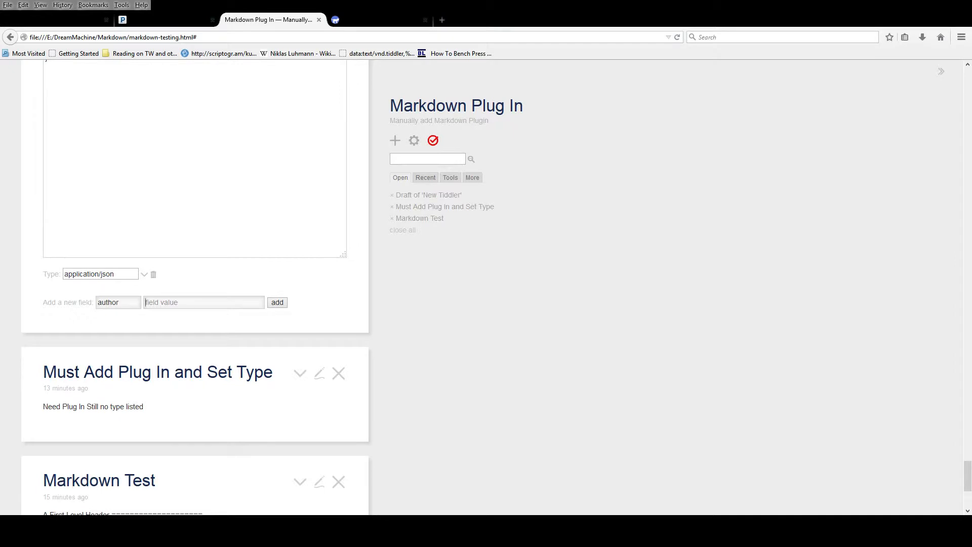
{"action": "left_click", "coordinate": [277, 301]}
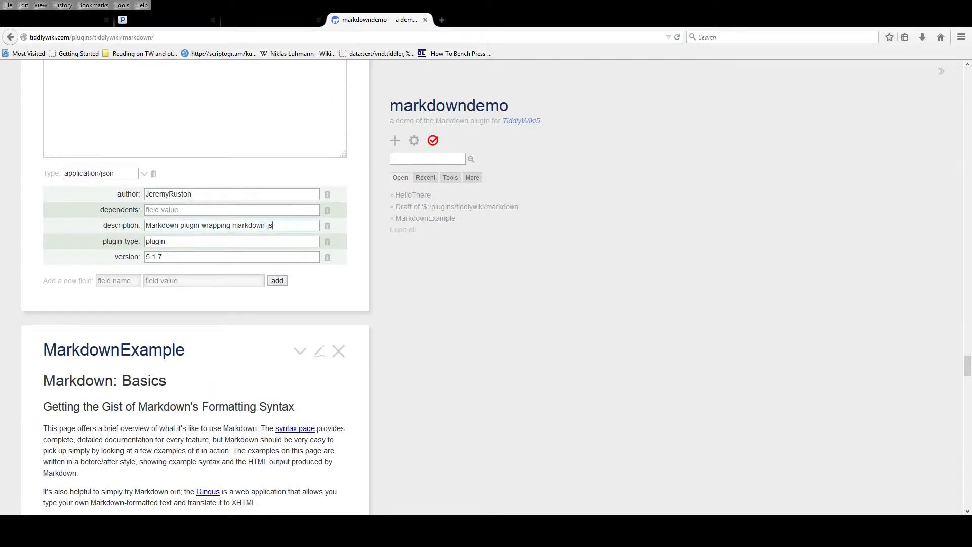
{"action": "triple_click", "coordinate": [232, 225]}
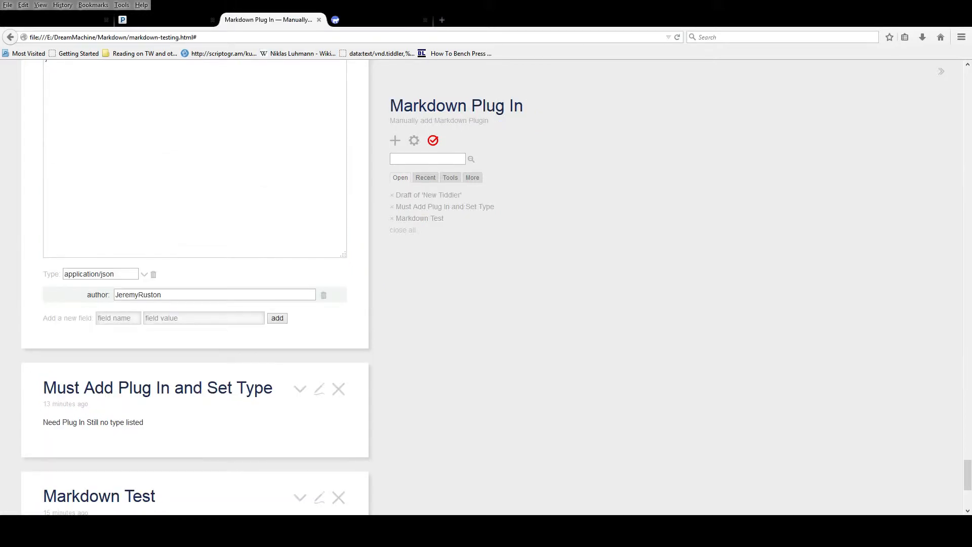
{"action": "type", "text": "description"}
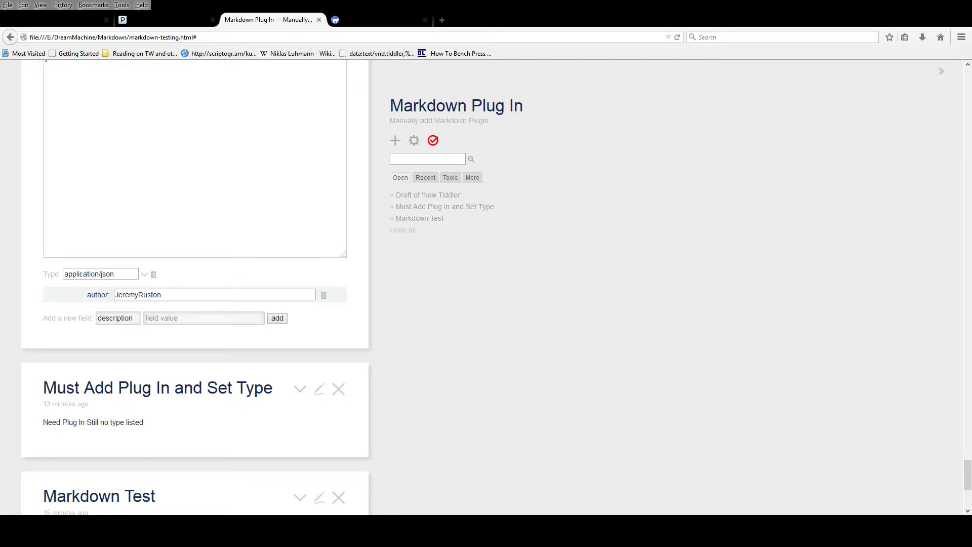
{"action": "left_click", "coordinate": [276, 318]}
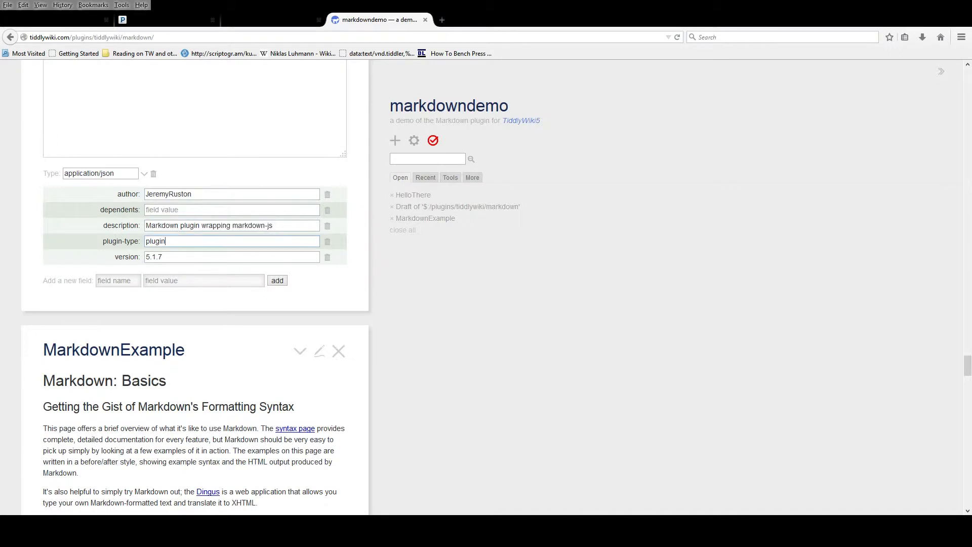
Copy the demo's plugin-type value and name a new draft field plugin-type.
{"action": "double_click", "coordinate": [155, 241]}
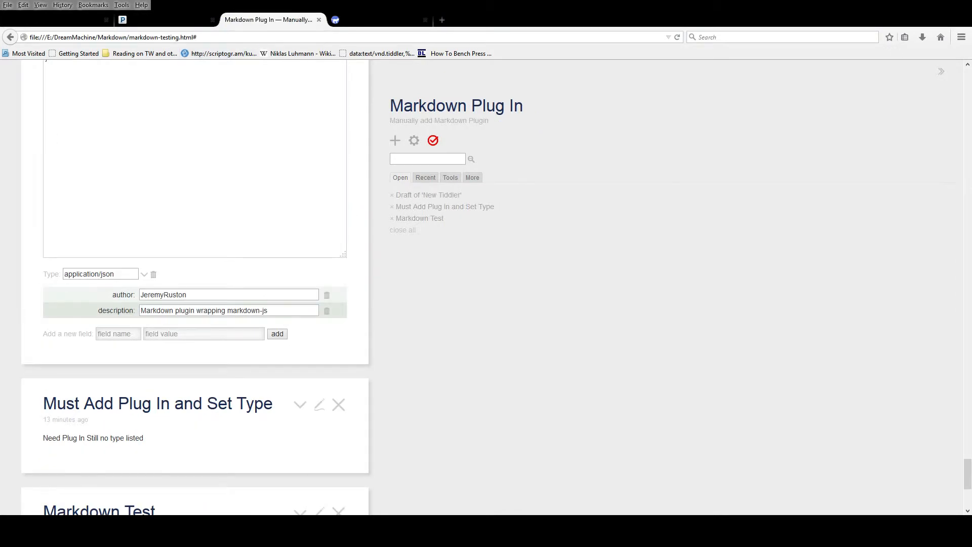
{"action": "type", "text": "plugin"}
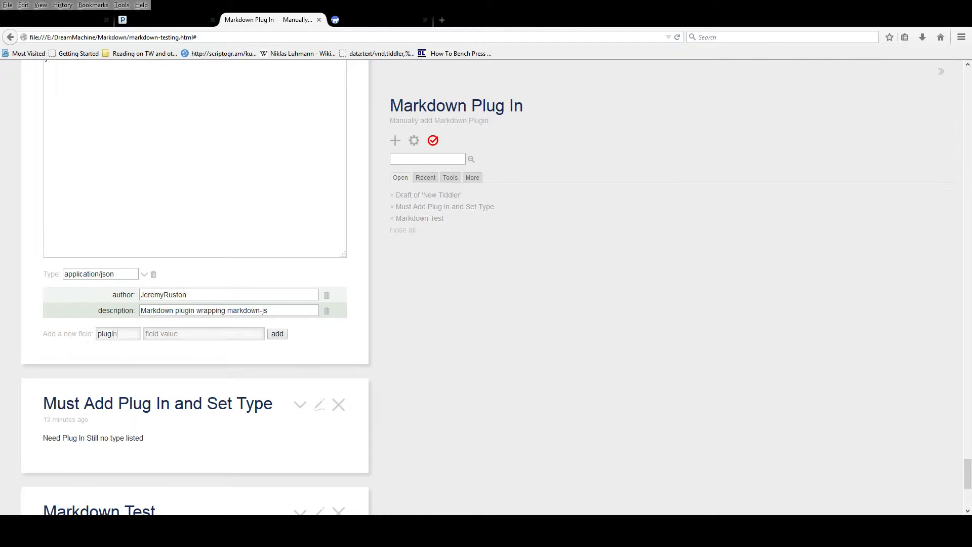
{"action": "type", "text": "-typ"}
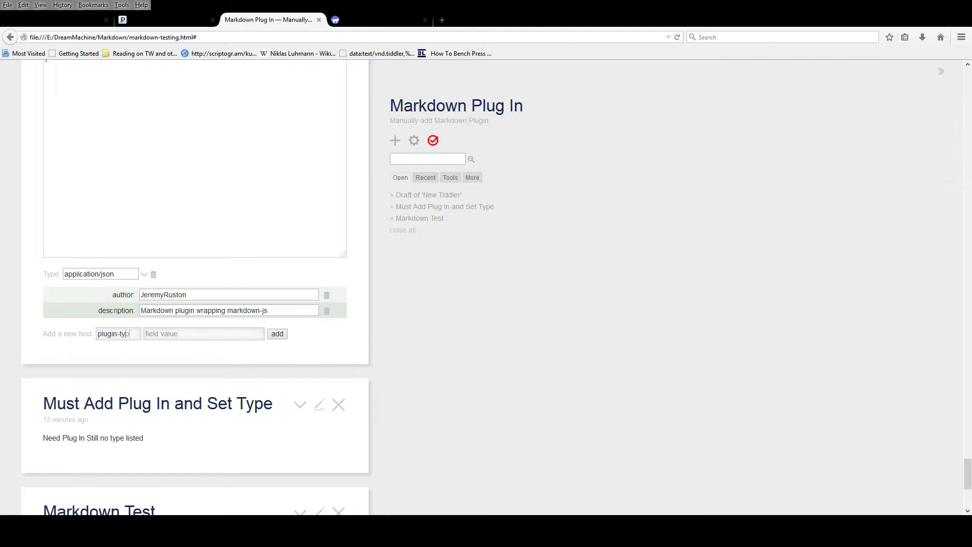
{"action": "type", "text": "e"}
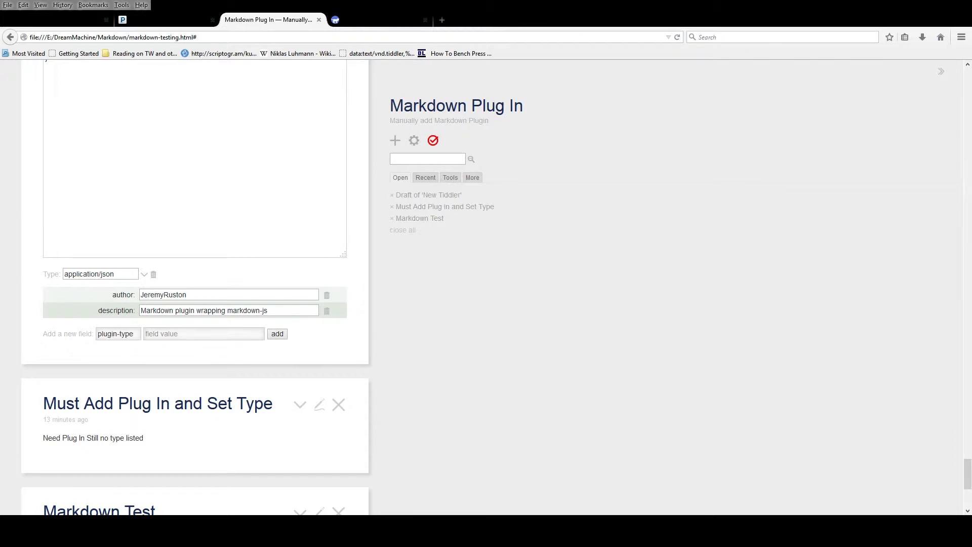
{"action": "left_click", "coordinate": [277, 334]}
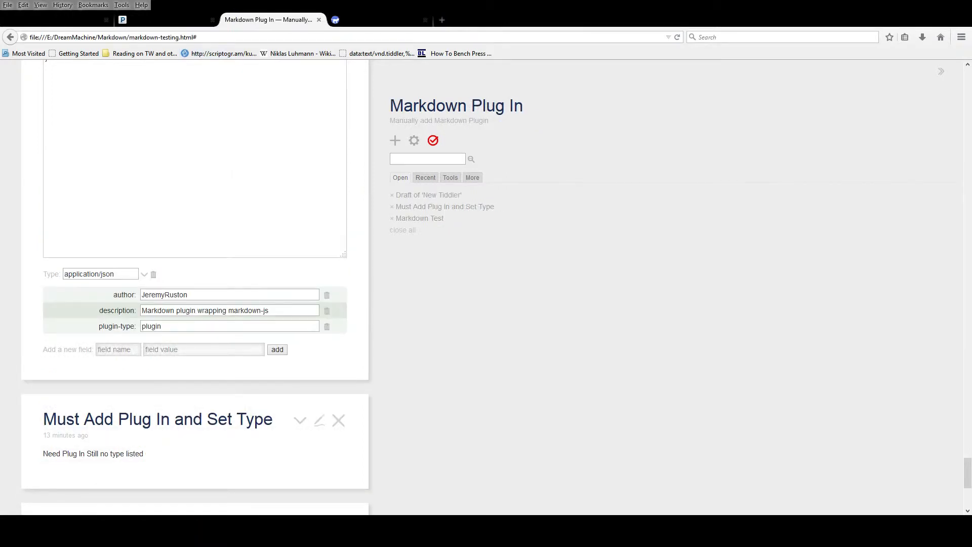
Add a version field 5.1.7 and a dependents field to the plugin draft.
{"action": "type", "text": "version"}
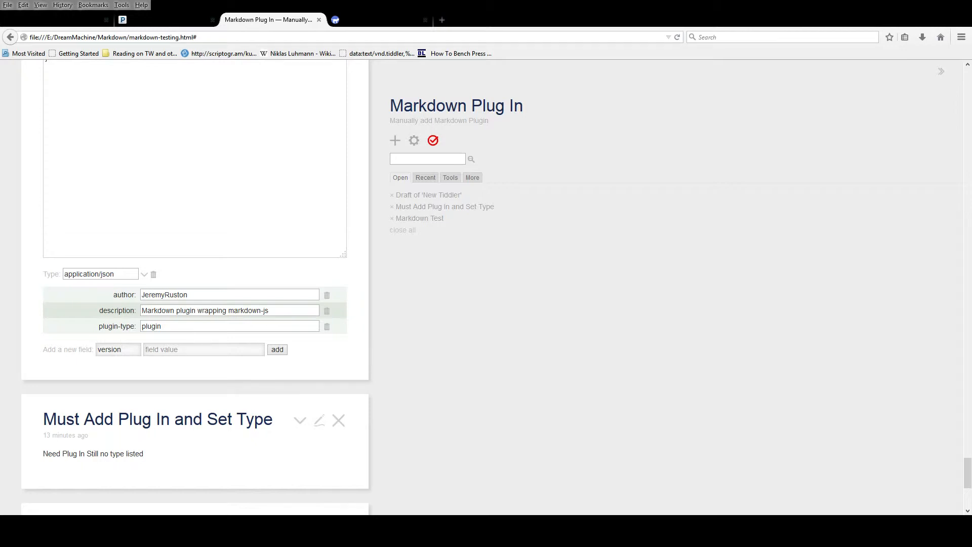
{"action": "type", "text": "5.1.7"}
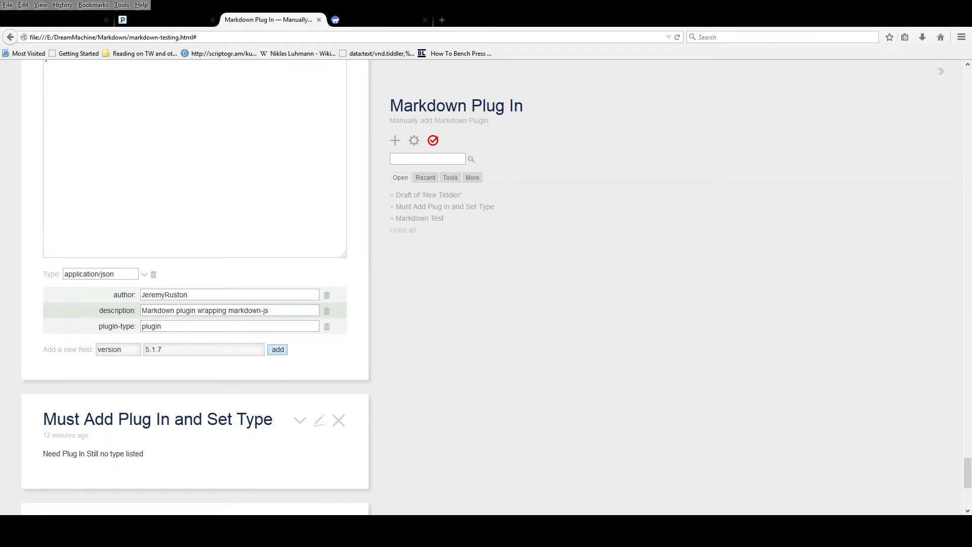
{"action": "left_click", "coordinate": [276, 349]}
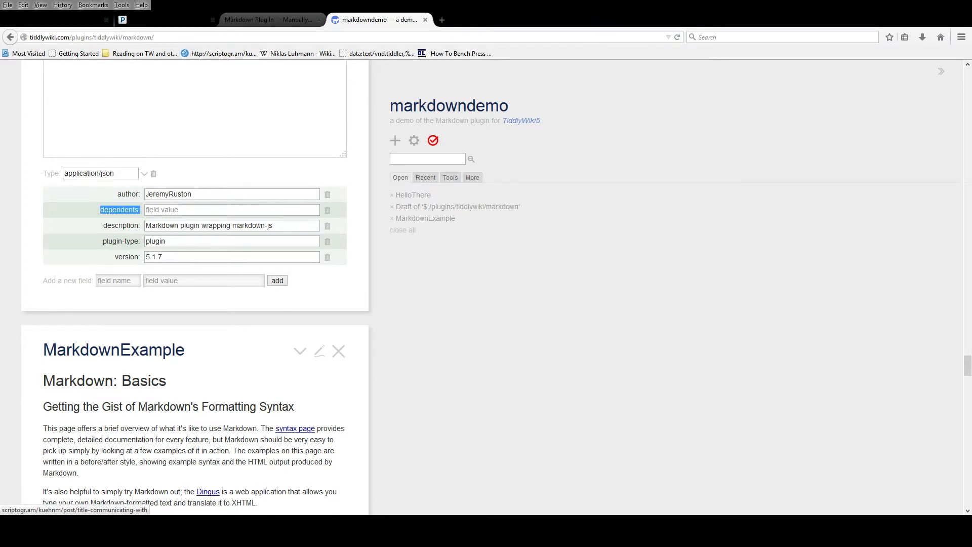
{"action": "left_click", "coordinate": [269, 19]}
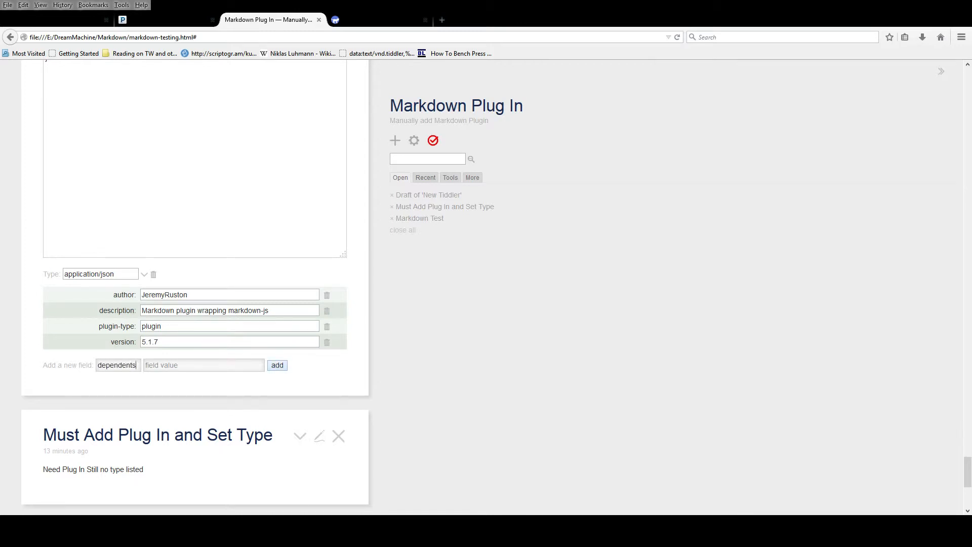
{"action": "left_click", "coordinate": [277, 365]}
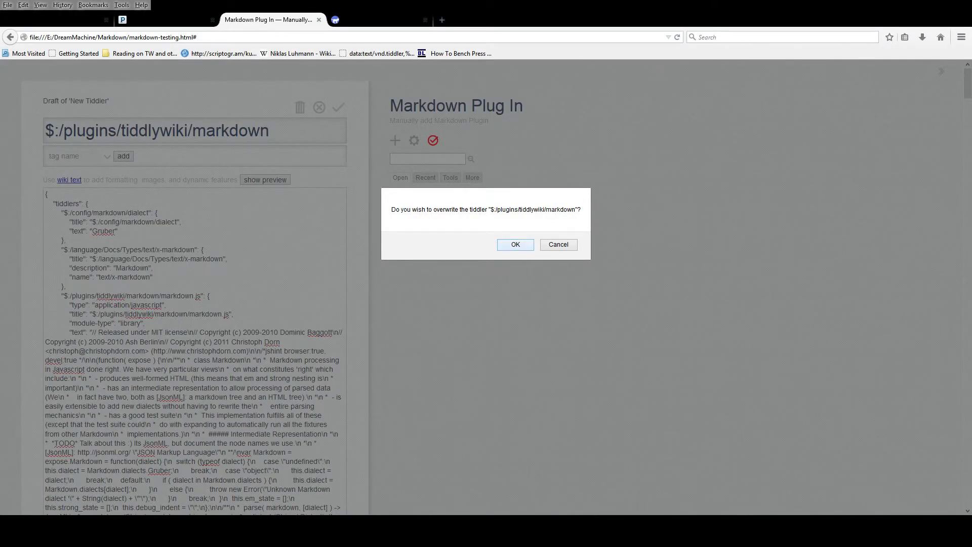
Confirm overwriting the plugin, then open and close its dialect, x-markdown, markdown.js and wrapper.js tiddlers.
{"action": "left_click", "coordinate": [514, 244]}
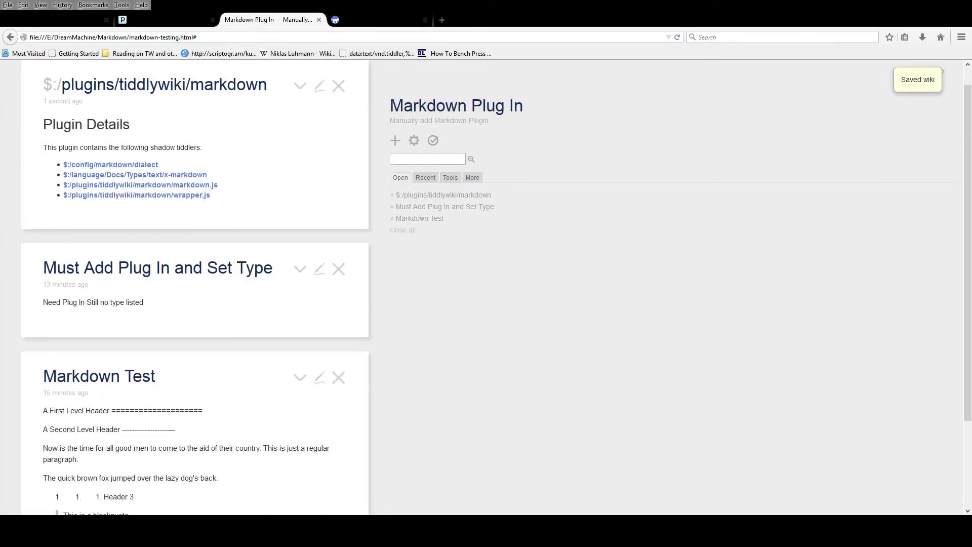
{"action": "left_click", "coordinate": [110, 164]}
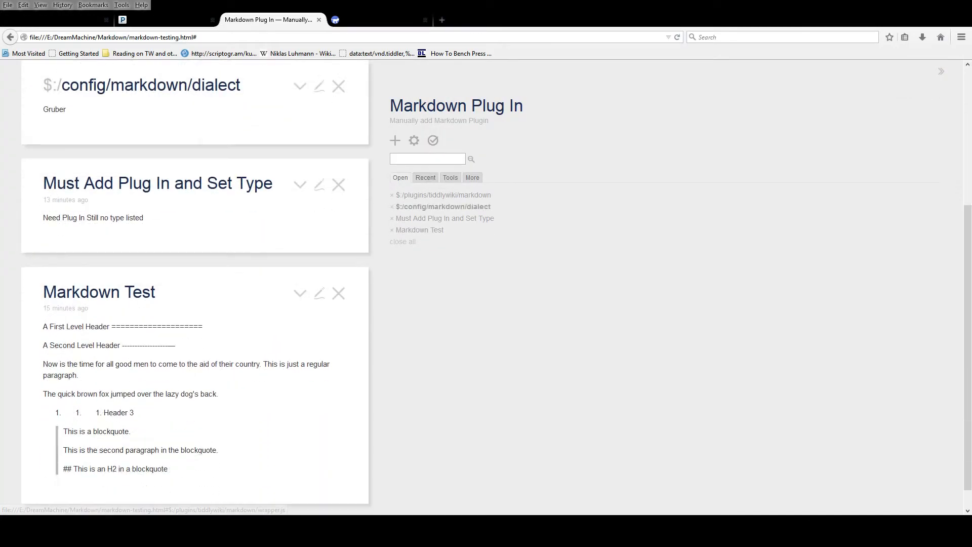
{"action": "left_click", "coordinate": [442, 194]}
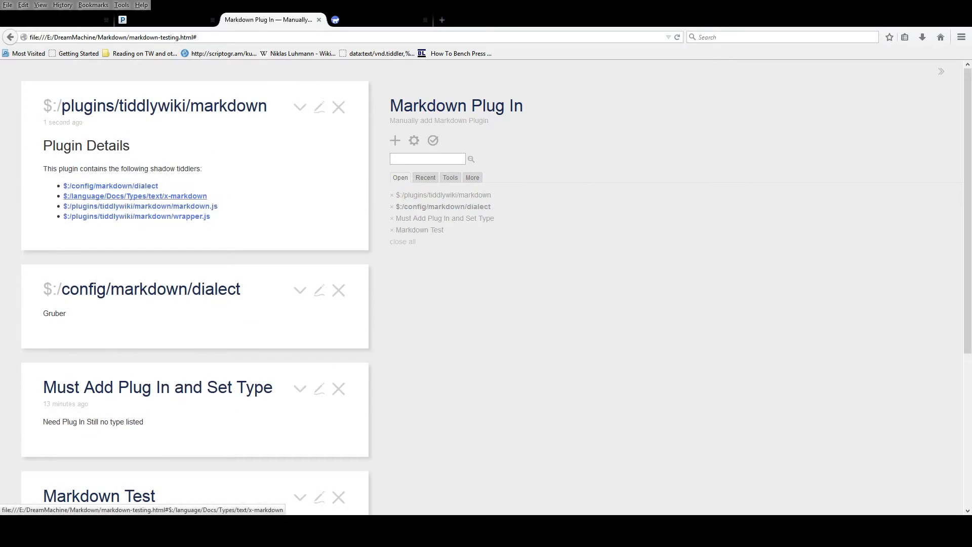
{"action": "left_click", "coordinate": [135, 196]}
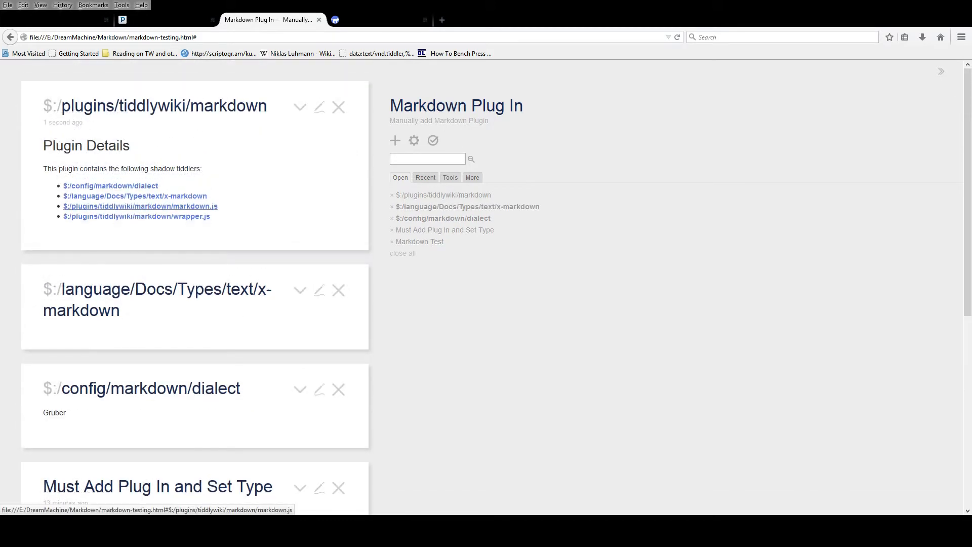
{"action": "left_click", "coordinate": [140, 206]}
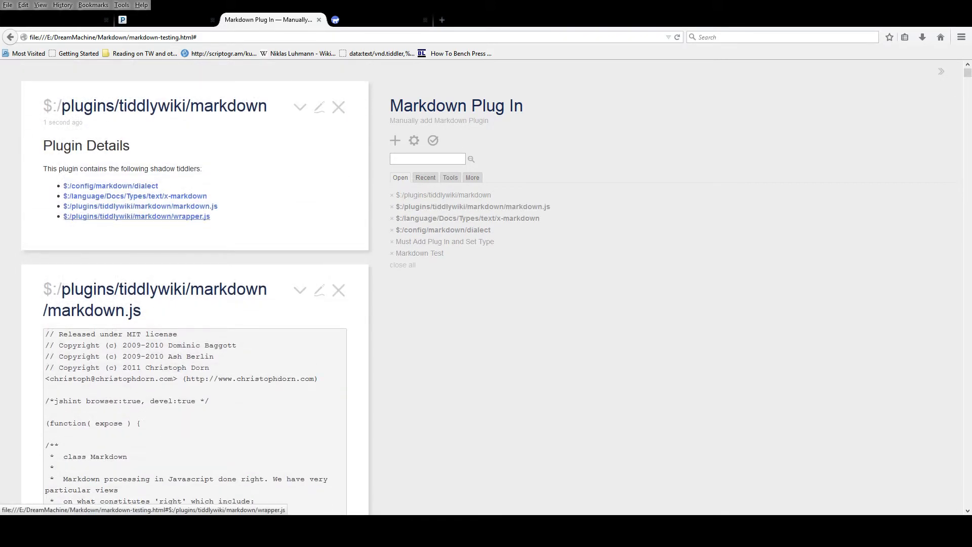
{"action": "left_click", "coordinate": [137, 215]}
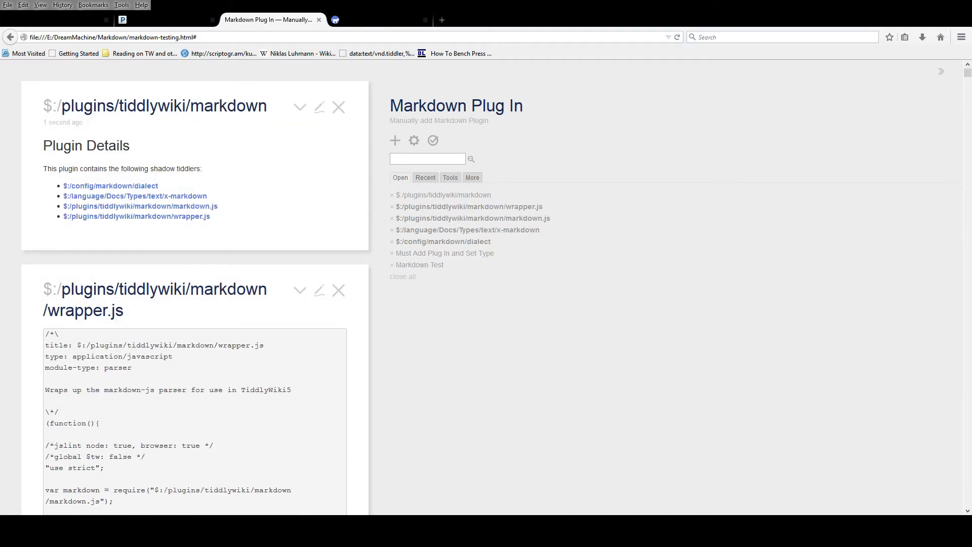
{"action": "left_click", "coordinate": [339, 106]}
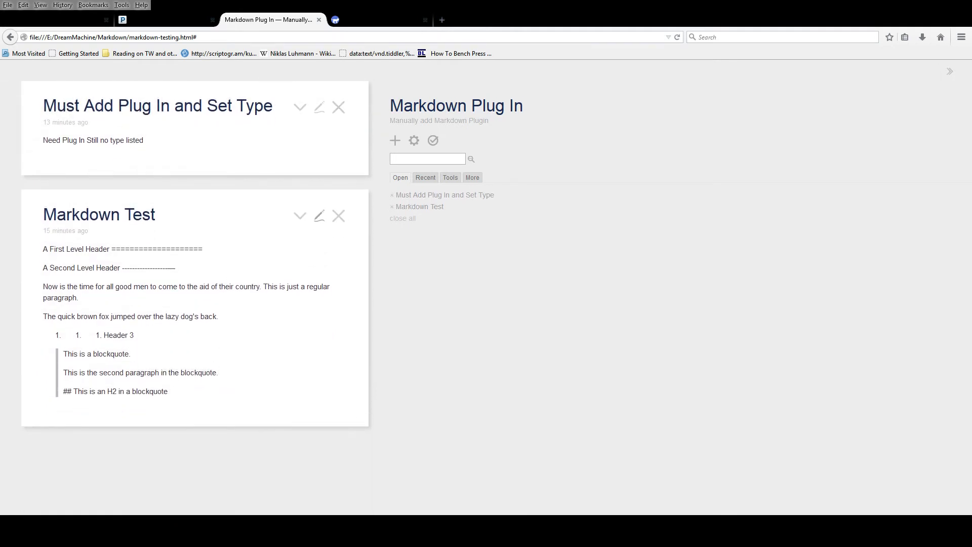
Change the Markdown Test tiddler's type to text/x-markdown and save the edit.
{"action": "left_click", "coordinate": [318, 217]}
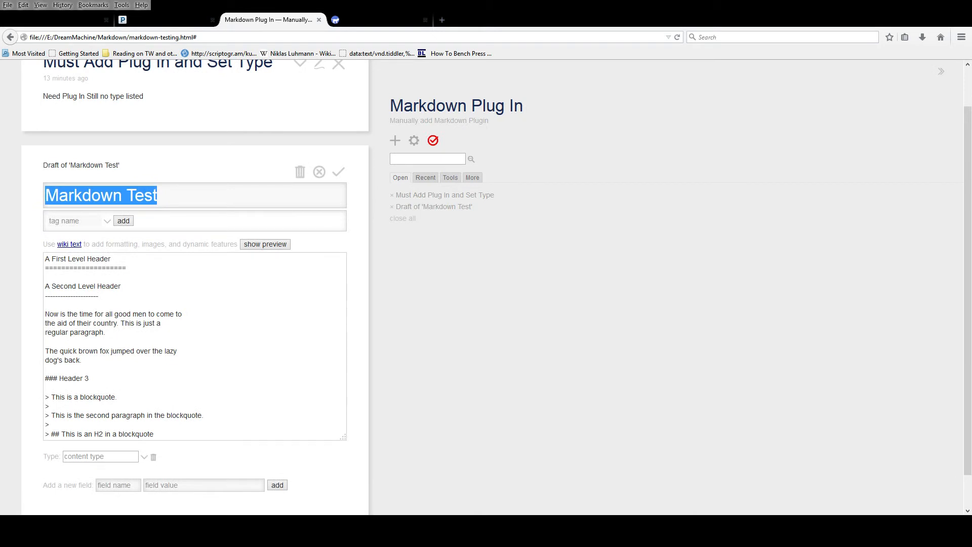
{"action": "left_click", "coordinate": [143, 457]}
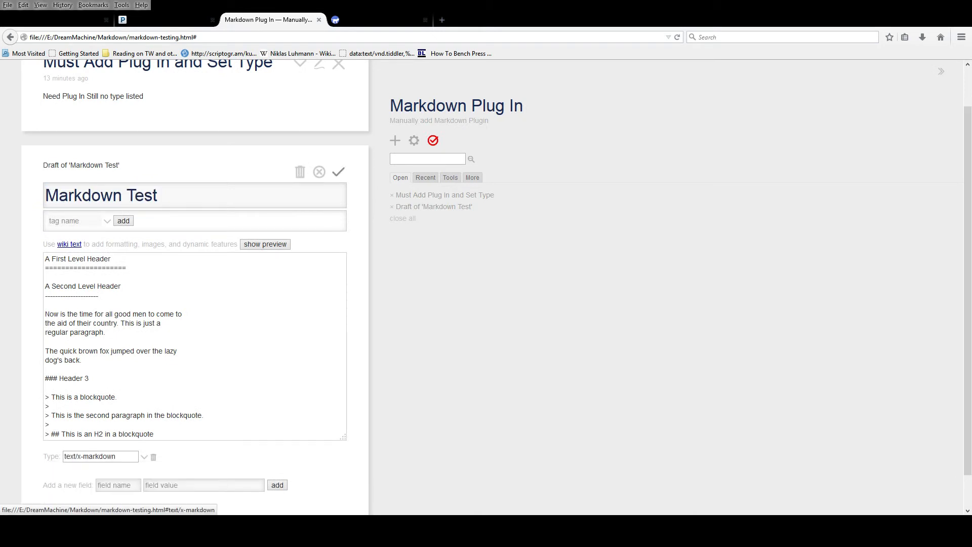
{"action": "left_click", "coordinate": [337, 172]}
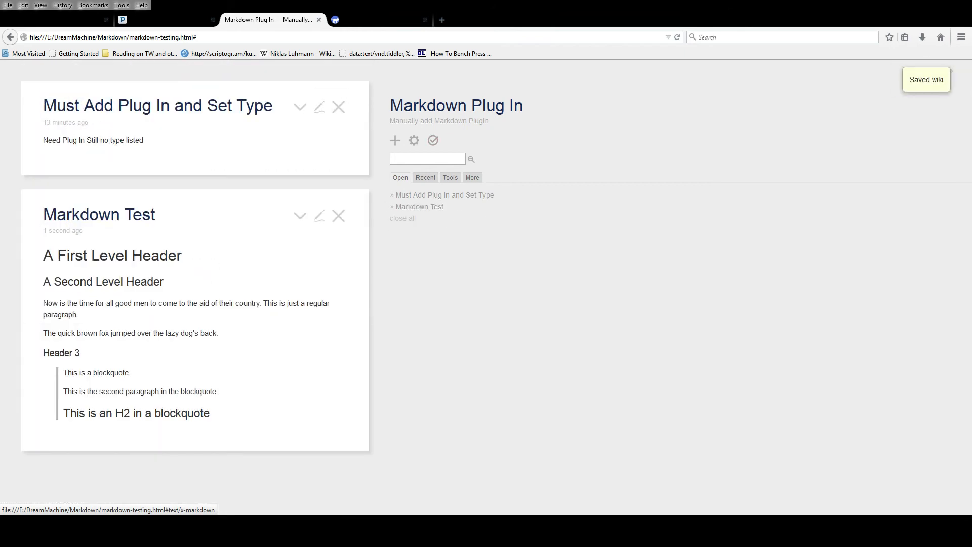